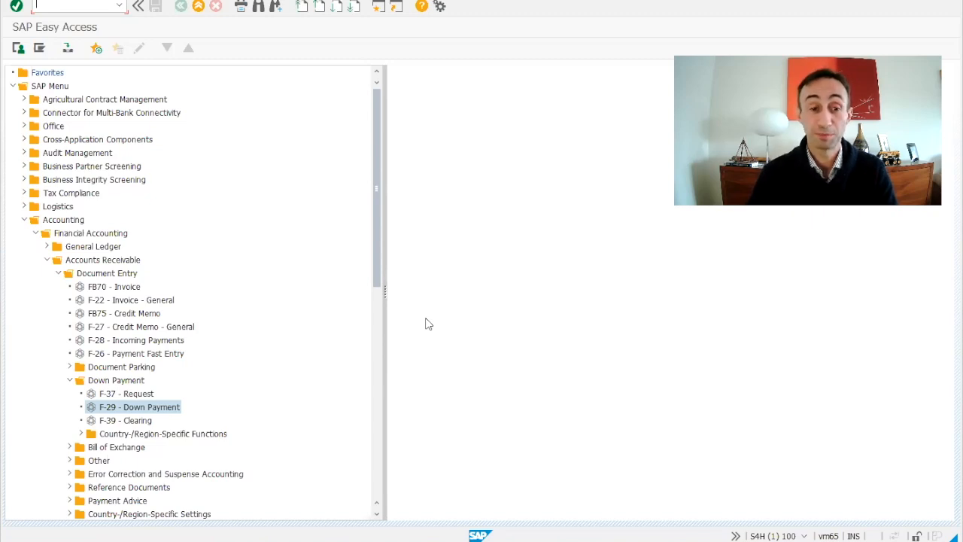
{"action": "mouse_move", "coordinate": [68, 222]}
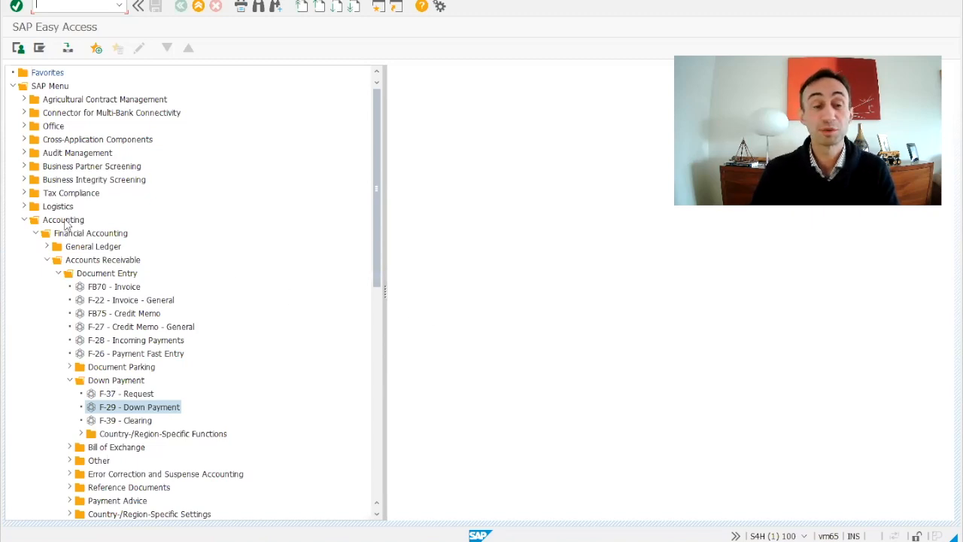
Step: Trace the menu path Accounting > Financial Accounting > Down Payment and review the vendor down payment header
{"action": "left_click", "coordinate": [63, 220]}
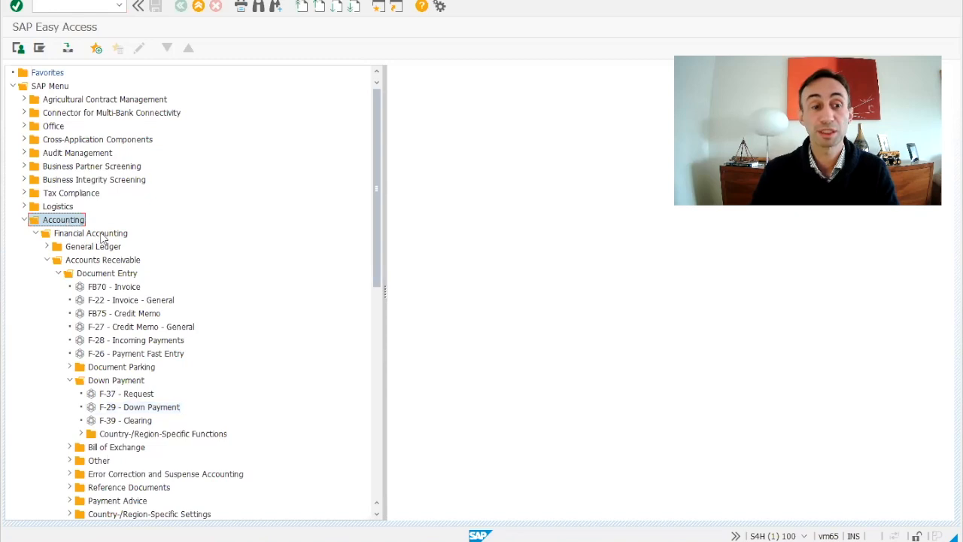
{"action": "left_click", "coordinate": [90, 232]}
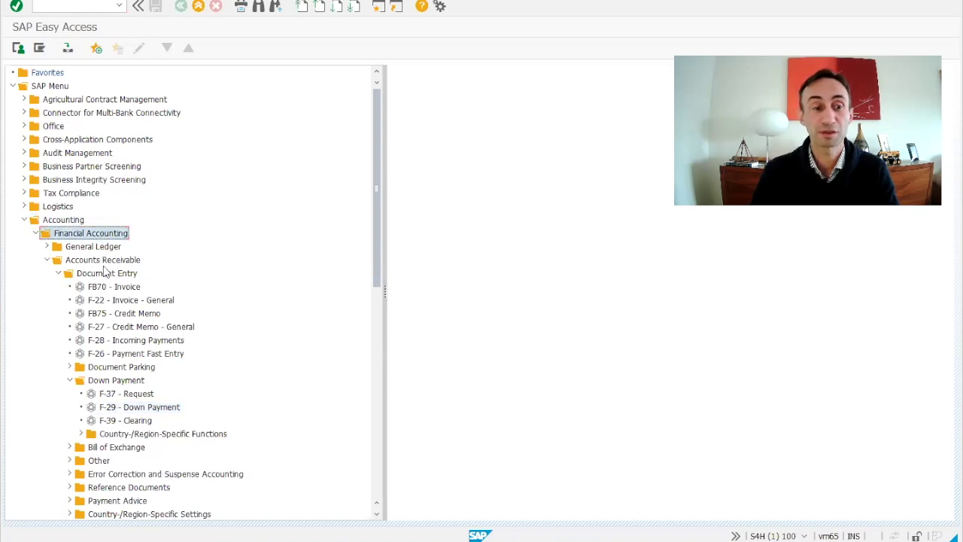
{"action": "left_click", "coordinate": [108, 272]}
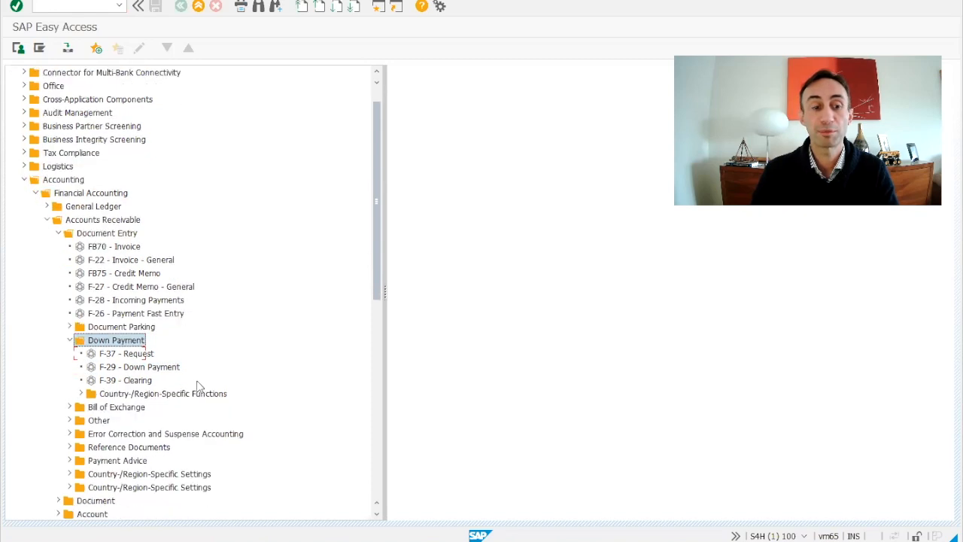
{"action": "left_click", "coordinate": [138, 367]}
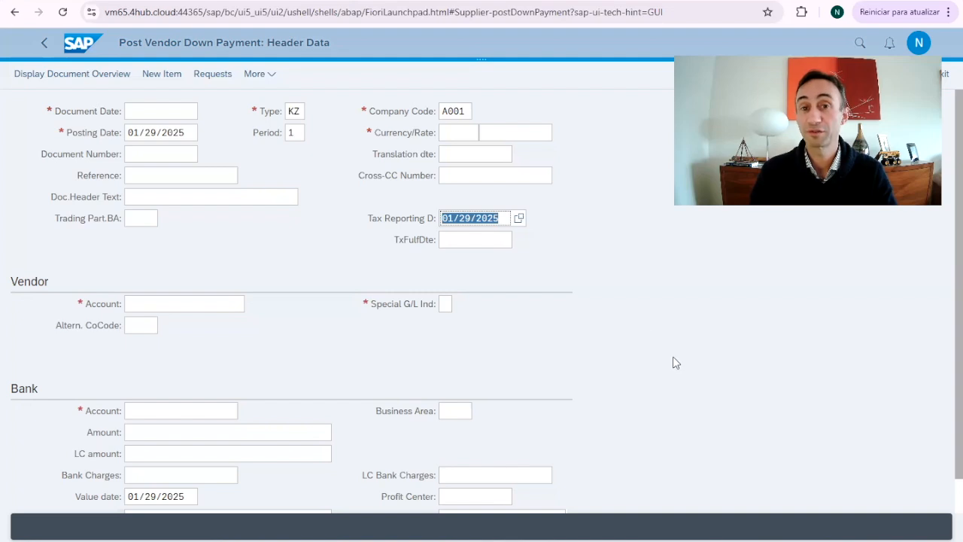
{"action": "mouse_move", "coordinate": [650, 331]}
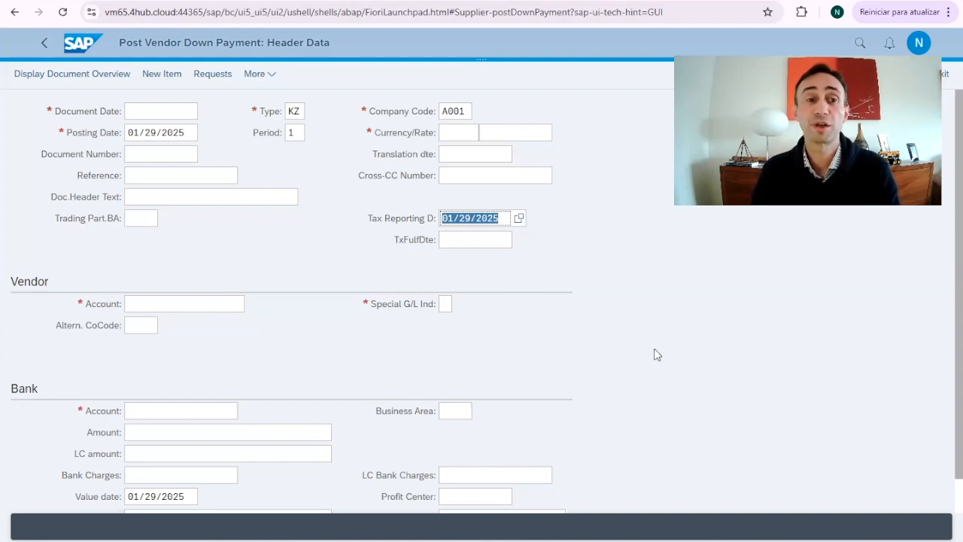
{"action": "mouse_move", "coordinate": [124, 43]}
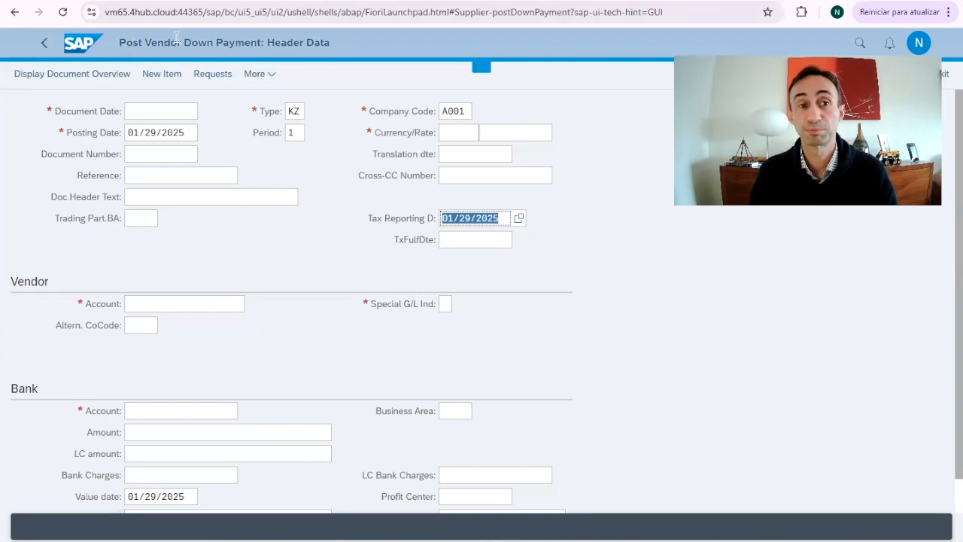
{"action": "scroll", "scroll_direction": "down", "scroll_amount": 3}
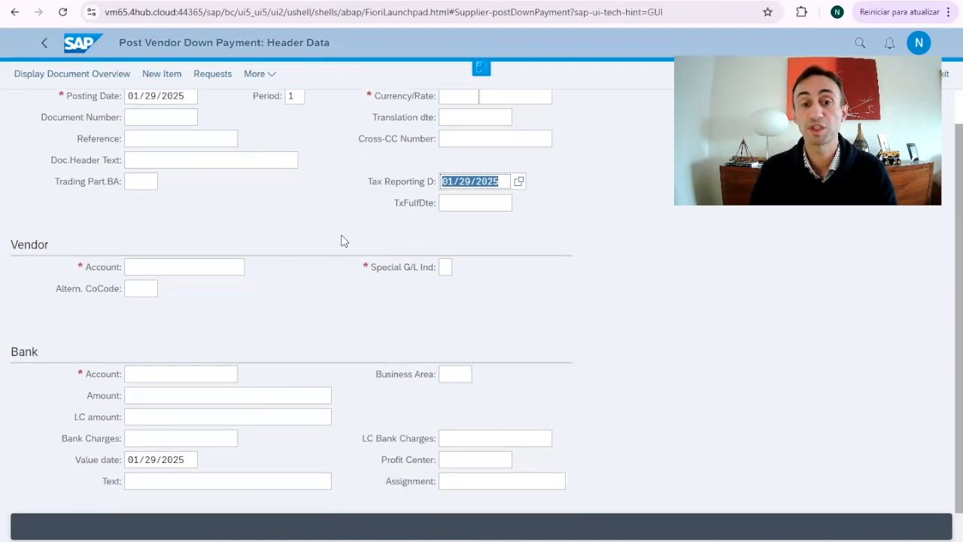
{"action": "scroll", "scroll_direction": "up", "scroll_amount": 3}
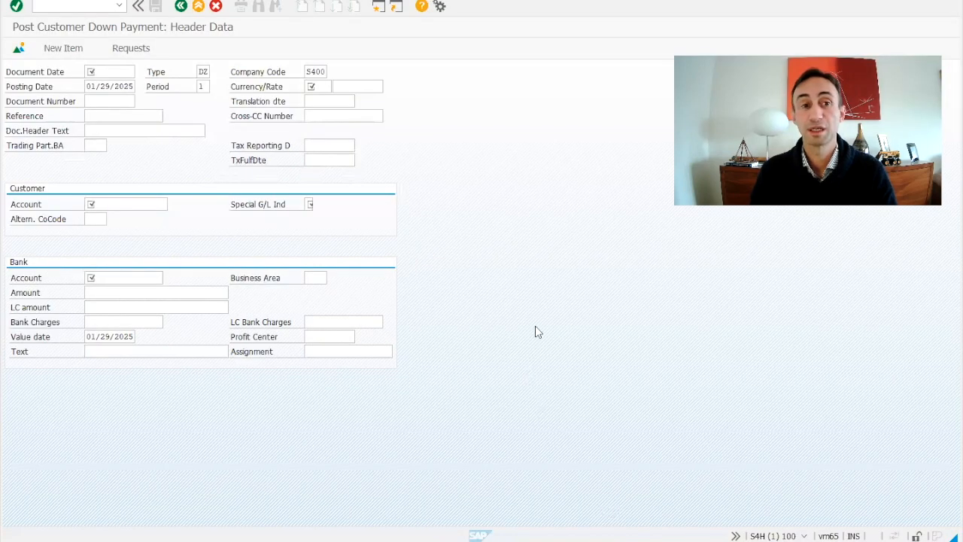
Step: Enter document and posting date 01/20/2025 and currency BRL in the header
{"action": "left_click", "coordinate": [108, 71]}
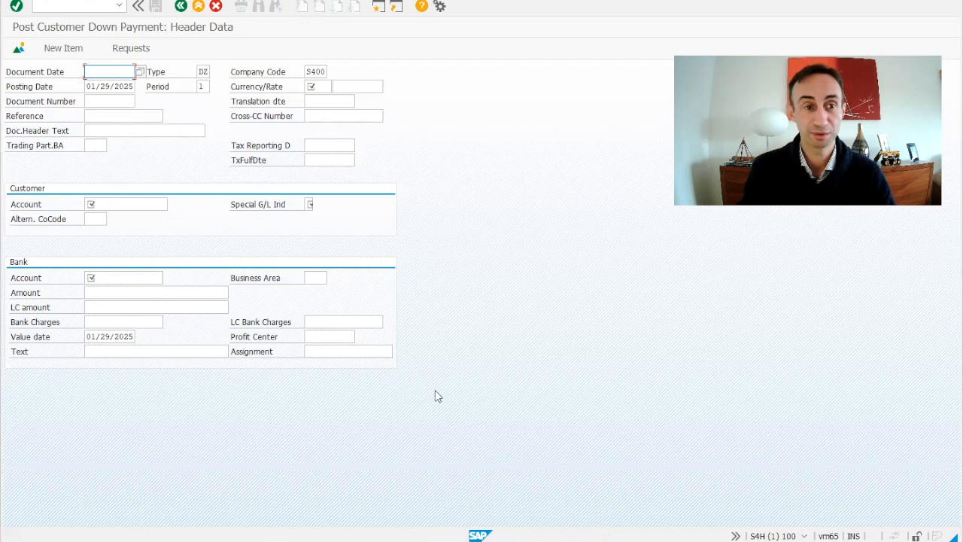
{"action": "mouse_move", "coordinate": [84, 92]}
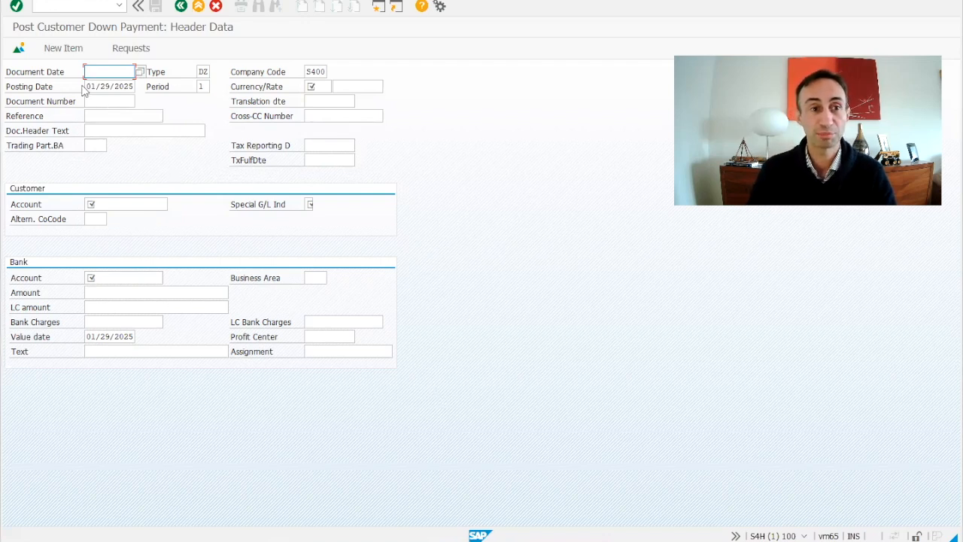
{"action": "left_click", "coordinate": [108, 85]}
{"action": "type", "text": "01/20/2025"}
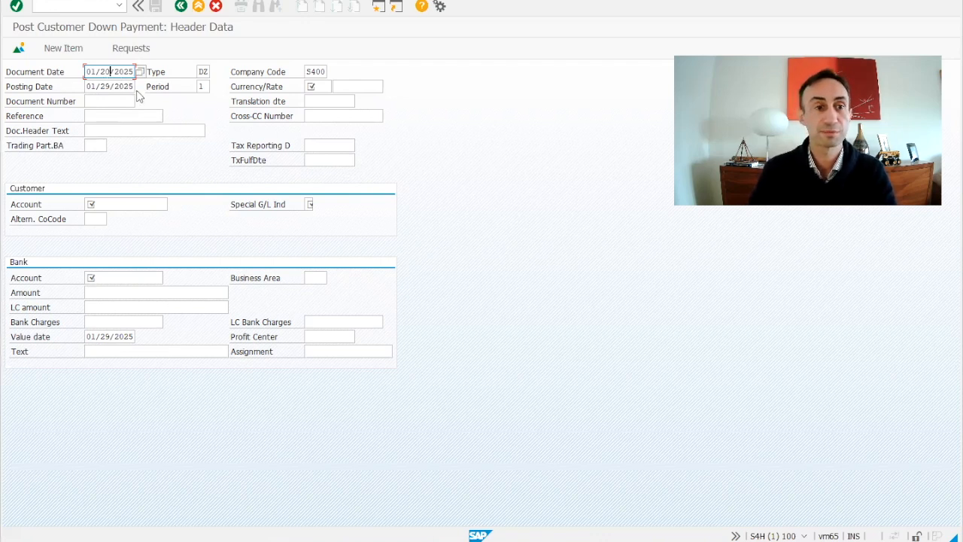
{"action": "left_click", "coordinate": [109, 85]}
{"action": "type", "text": "0"}
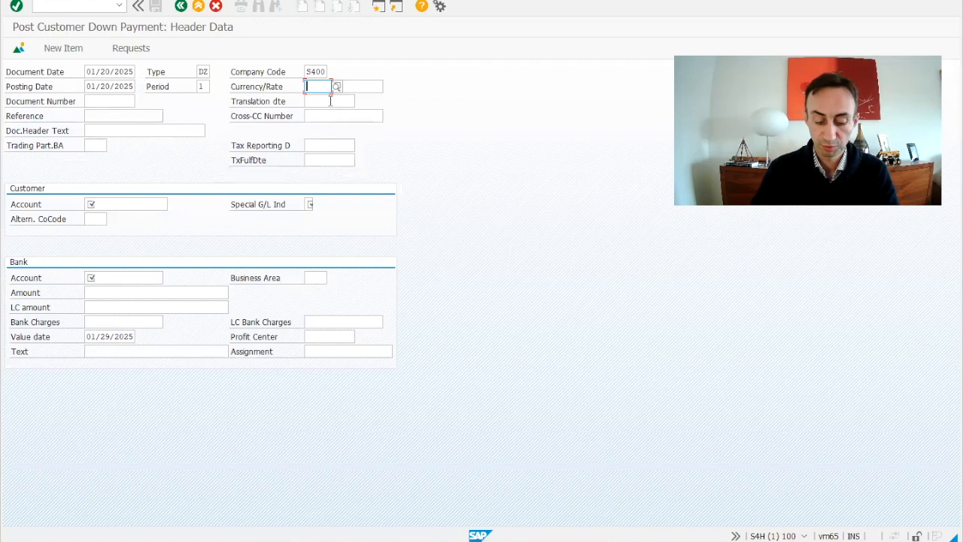
{"action": "type", "text": "BRL"}
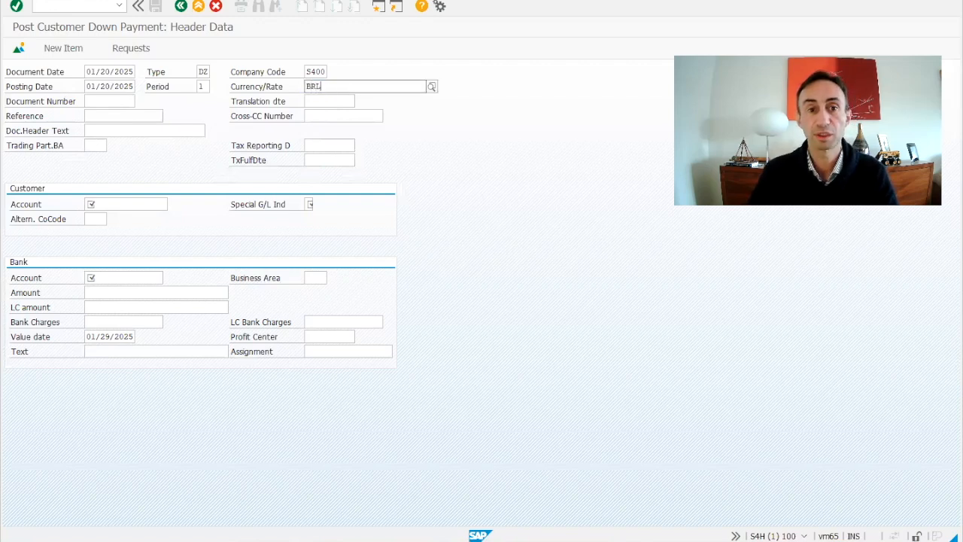
Step: Choose customer account 1000494 and special G/L indicator A (Down Payment) via value help
{"action": "left_click", "coordinate": [123, 205]}
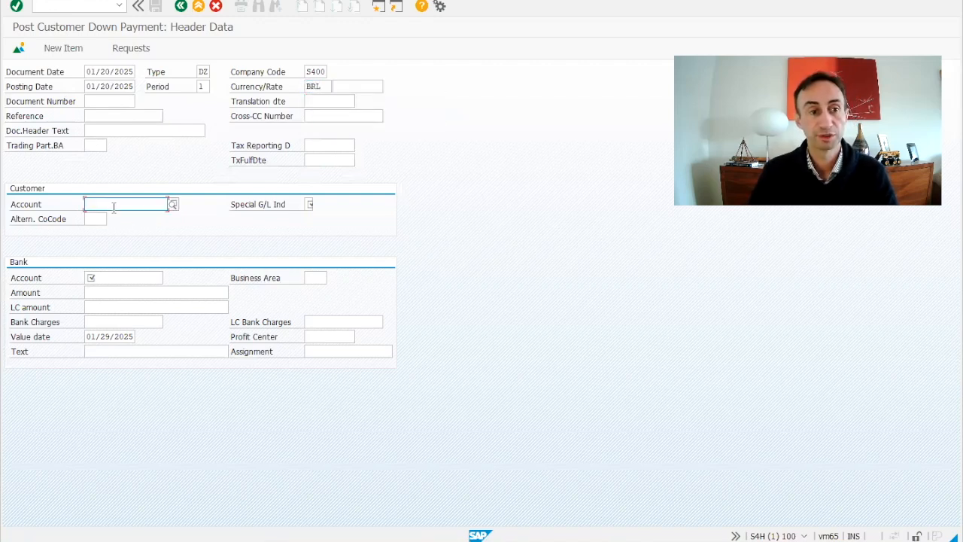
{"action": "left_click", "coordinate": [171, 205]}
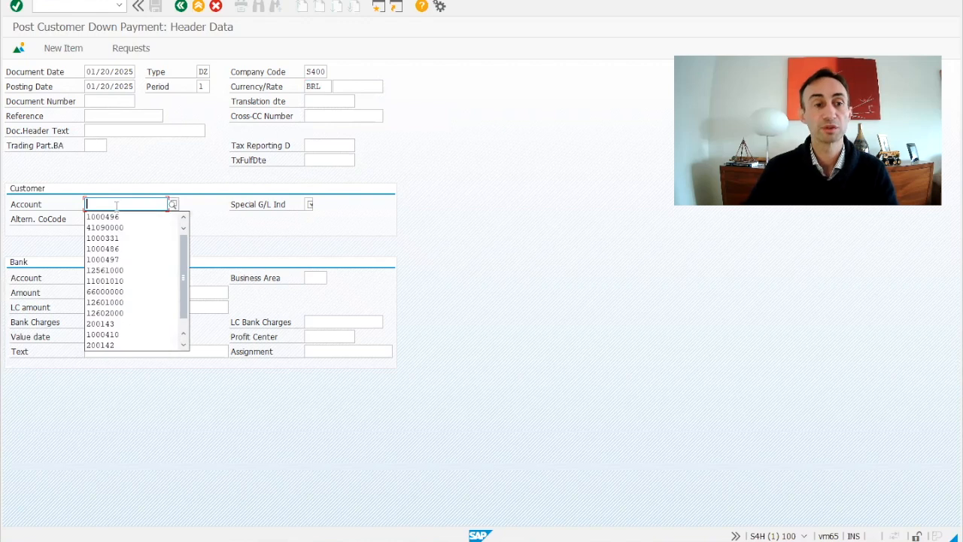
{"action": "left_click", "coordinate": [103, 216]}
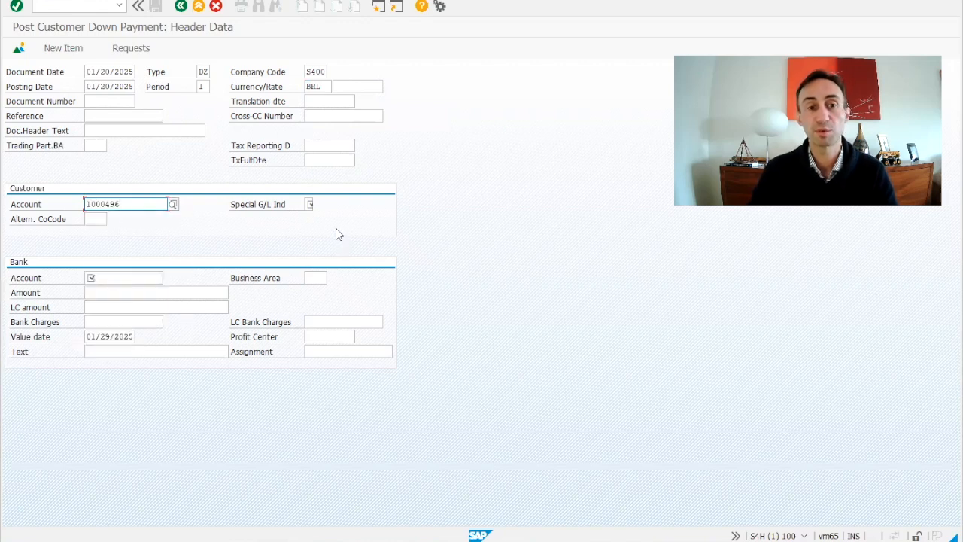
{"action": "left_click", "coordinate": [307, 205]}
{"action": "type", "text": "A"}
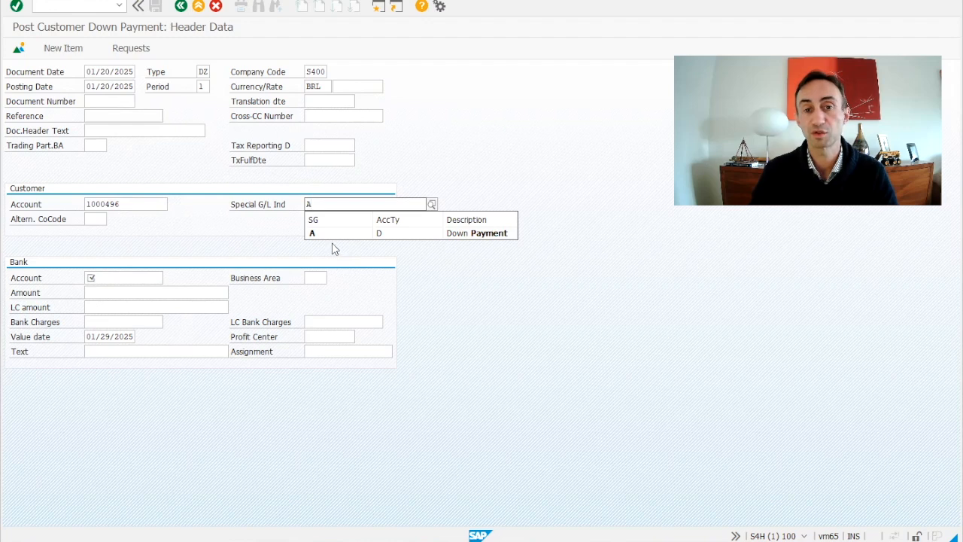
{"action": "left_click", "coordinate": [311, 231]}
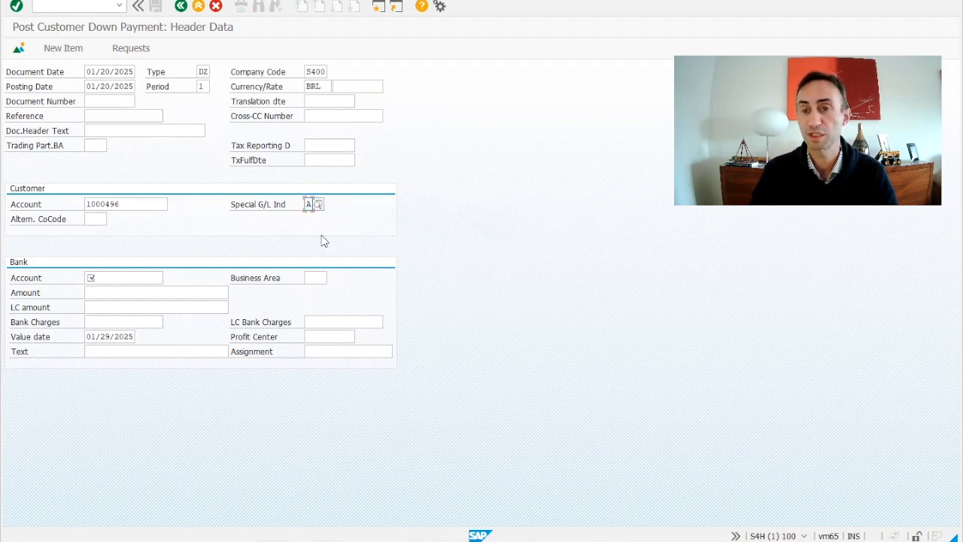
{"action": "mouse_move", "coordinate": [269, 265]}
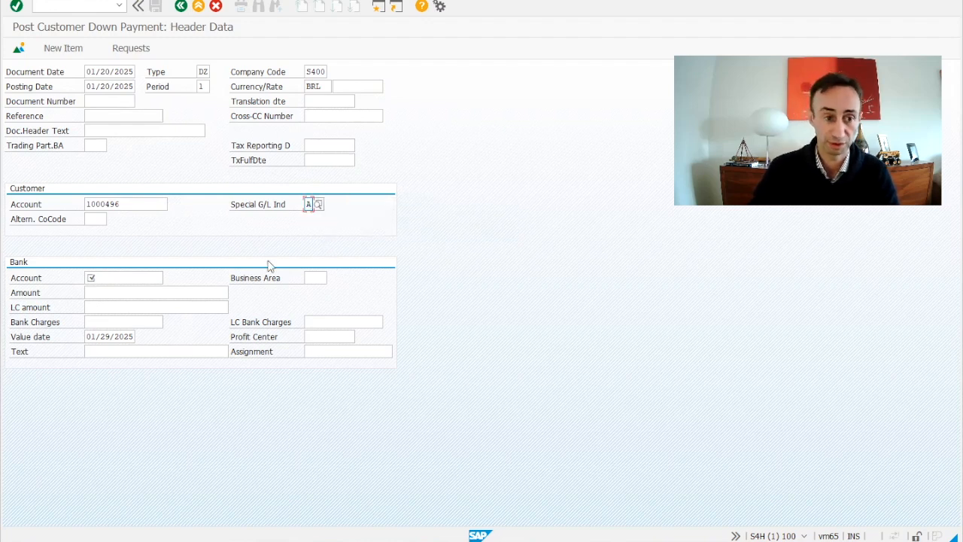
{"action": "left_click", "coordinate": [120, 277]}
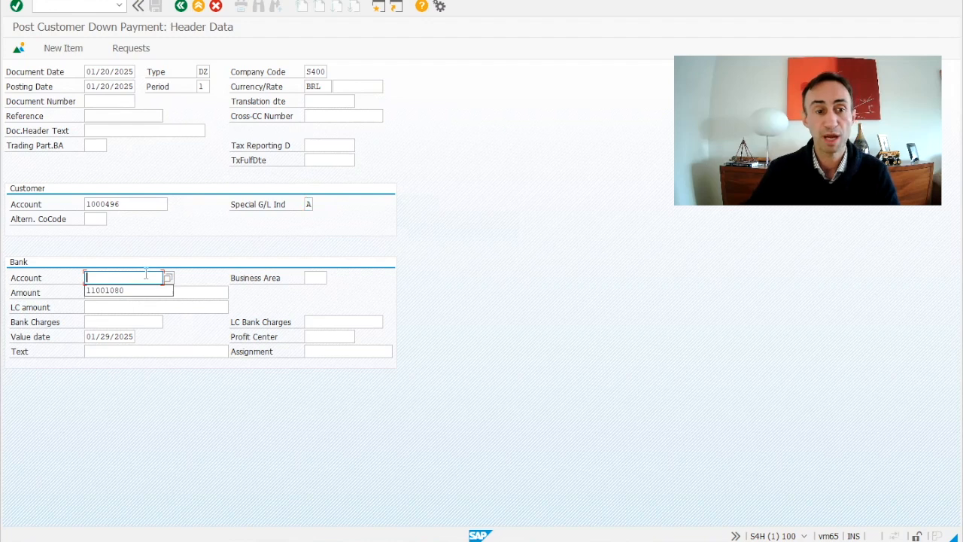
Step: Enter bank account 11001080 and bank amount 5000, correcting an initial 500
{"action": "type", "text": "11001080"}
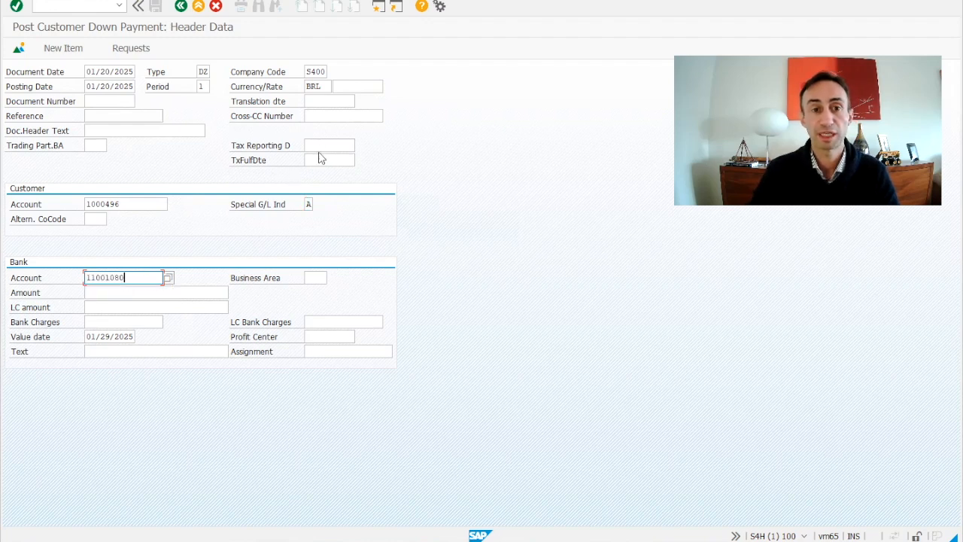
{"action": "left_click", "coordinate": [328, 144]}
{"action": "type", "text": "01/29/2025"}
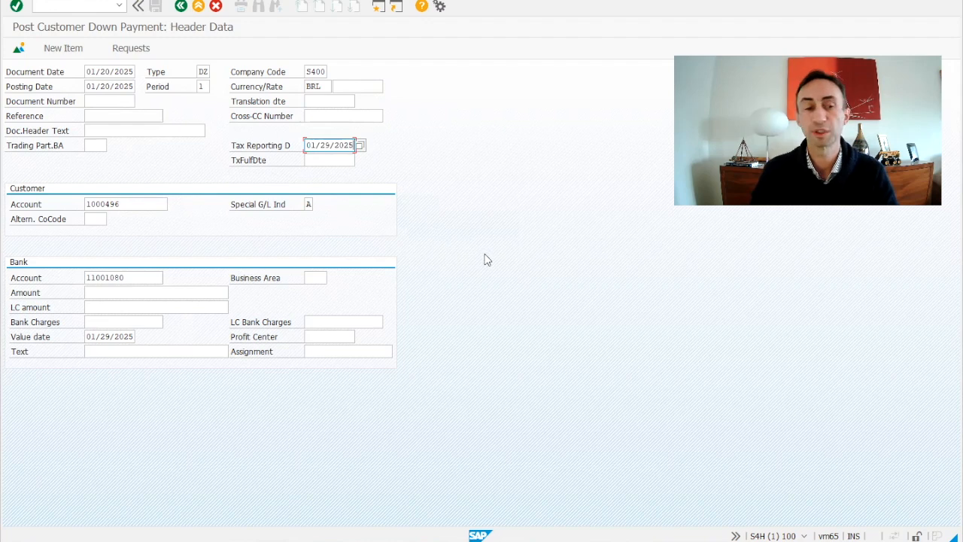
{"action": "mouse_move", "coordinate": [301, 176]}
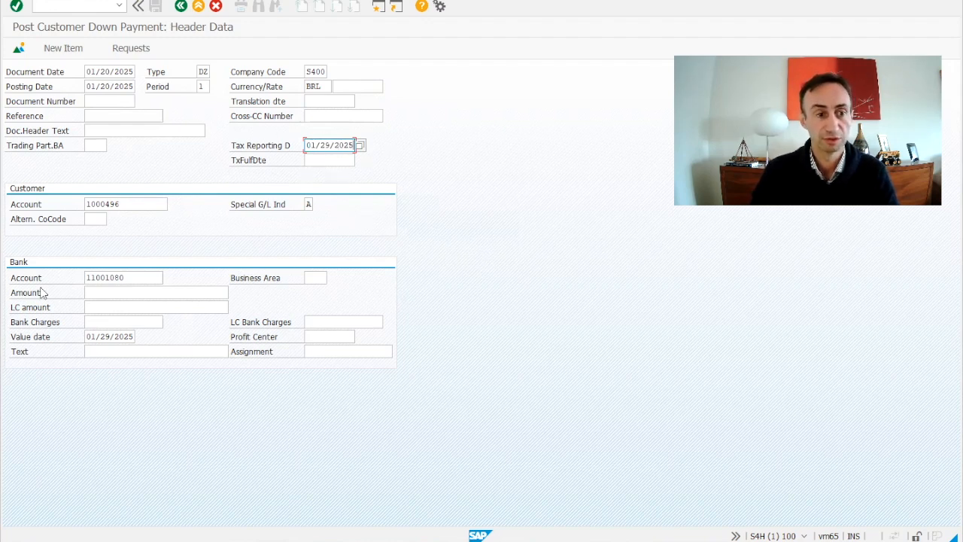
{"action": "left_click", "coordinate": [157, 292]}
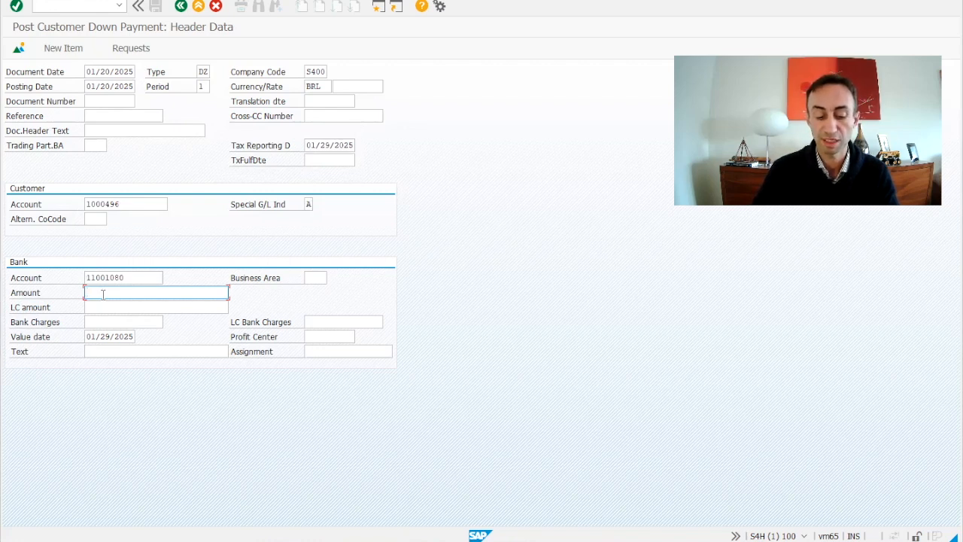
{"action": "type", "text": "500"}
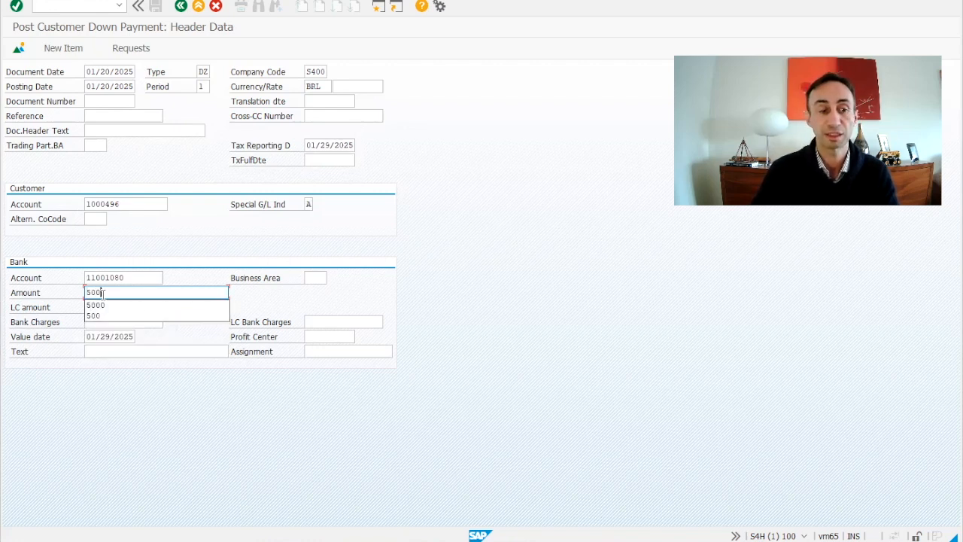
{"action": "left_click", "coordinate": [96, 304]}
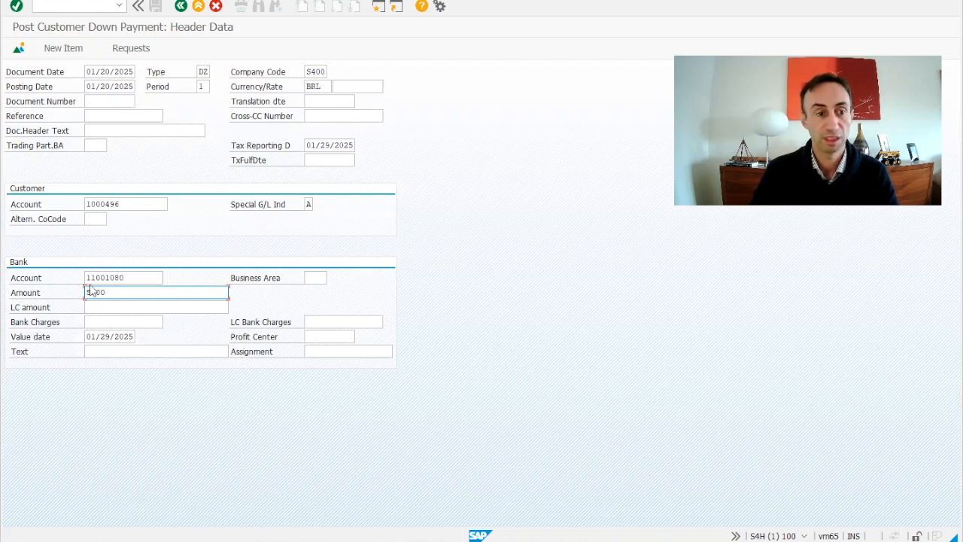
{"action": "type", "text": "5000"}
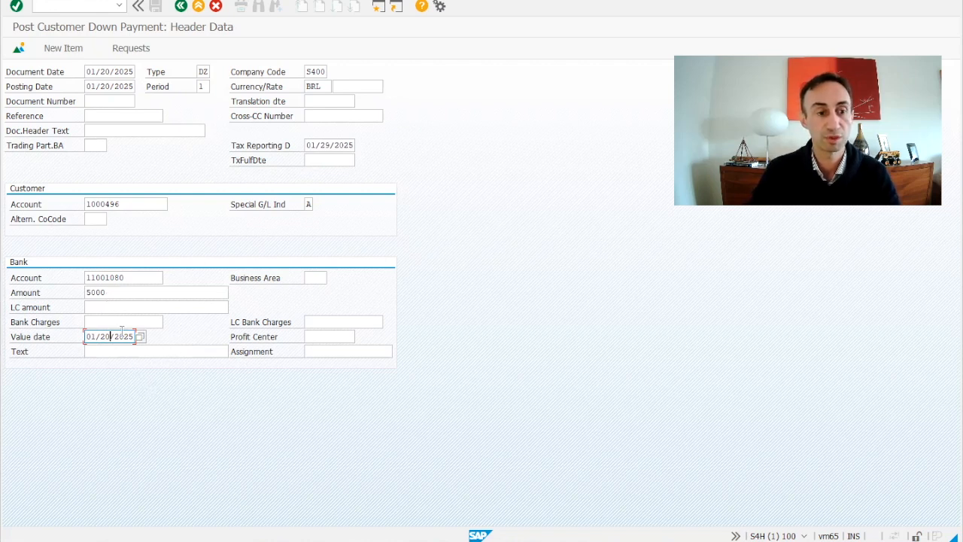
{"action": "mouse_move", "coordinate": [274, 363]}
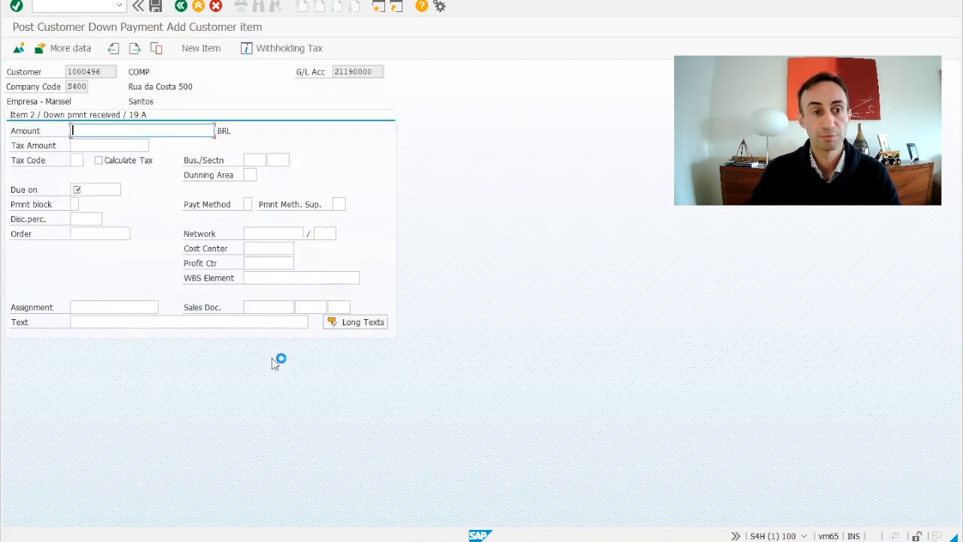
Step: Set item amount * and due date 01/21/2025, confirm, and show the document overview
{"action": "type", "text": "*"}
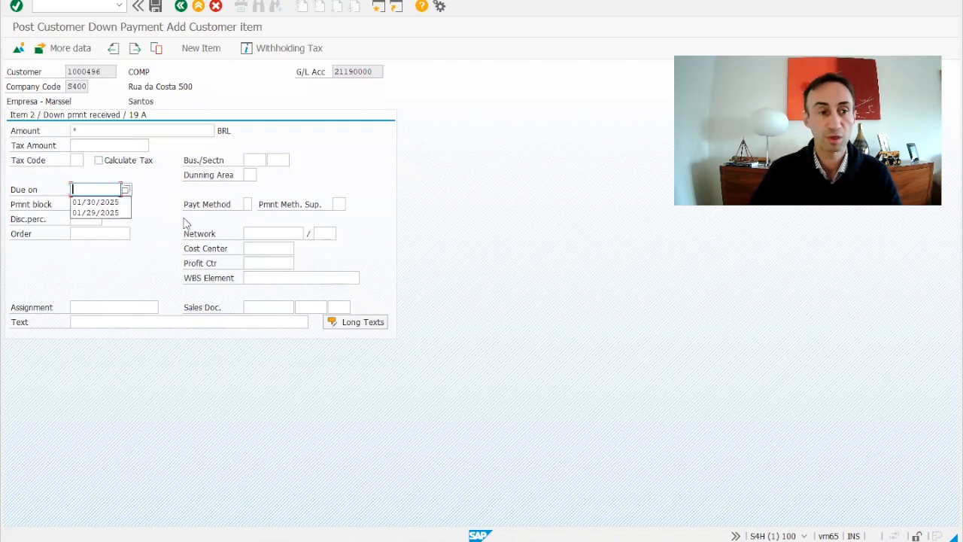
{"action": "left_click", "coordinate": [96, 212]}
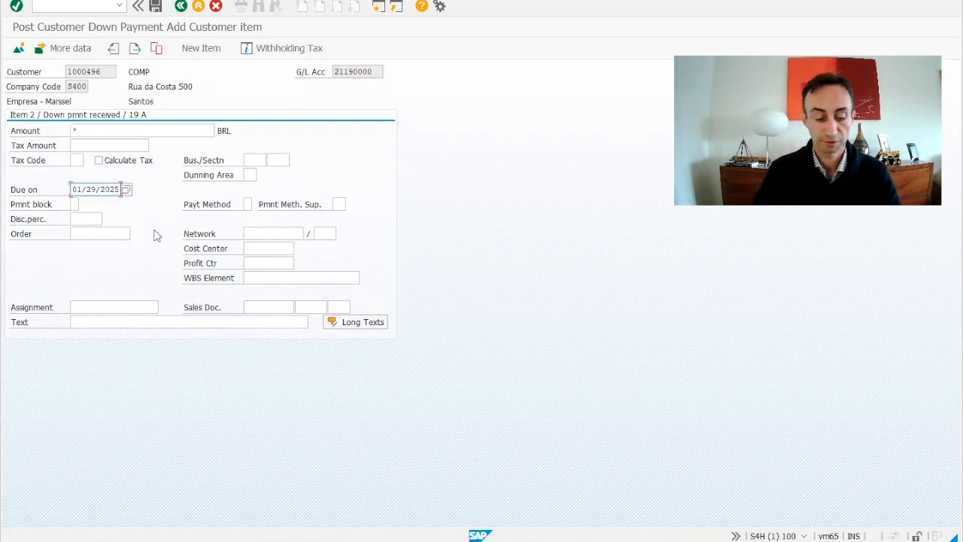
{"action": "type", "text": "01/21/2025"}
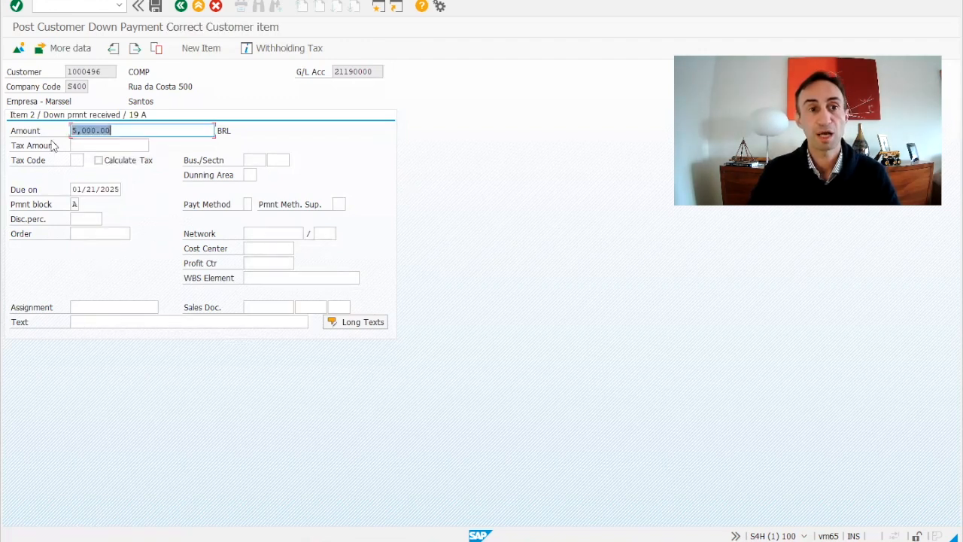
{"action": "left_click", "coordinate": [18, 46]}
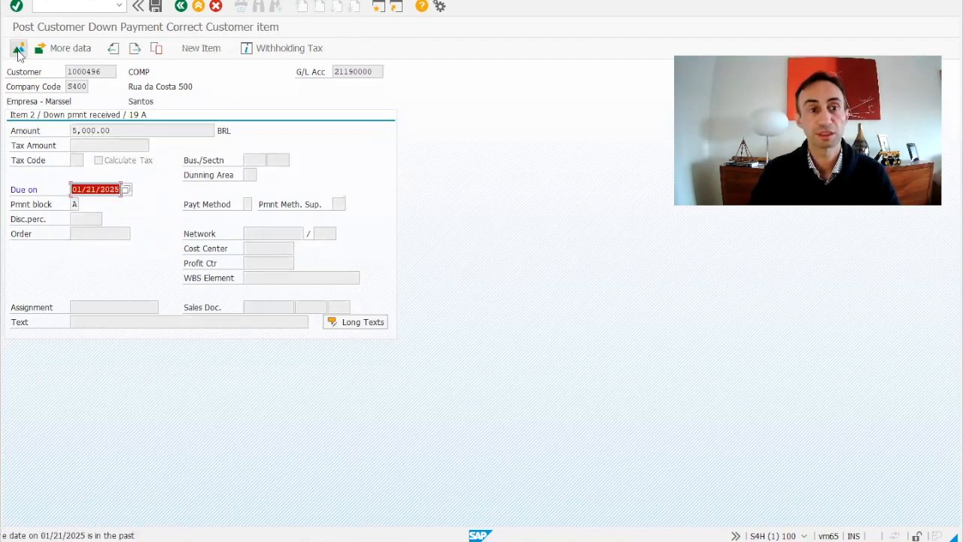
{"action": "left_click", "coordinate": [18, 47]}
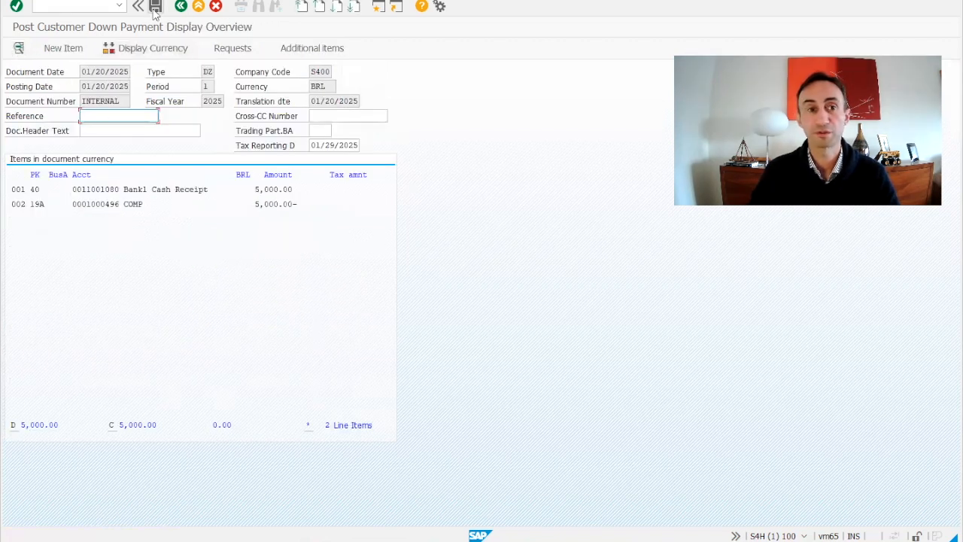
{"action": "left_click", "coordinate": [155, 6]}
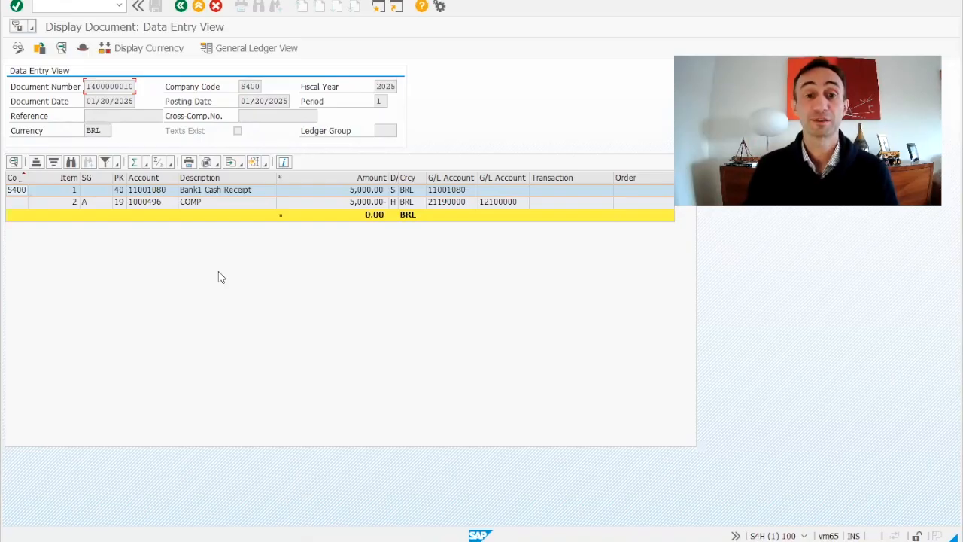
{"action": "mouse_move", "coordinate": [250, 226]}
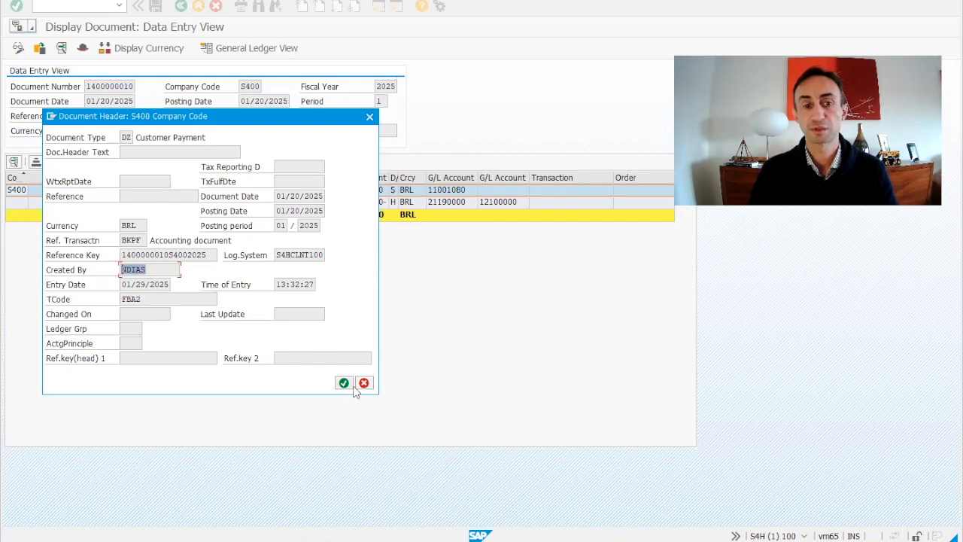
Step: Close the document header details and open customer 1000496's master record
{"action": "left_click", "coordinate": [343, 382]}
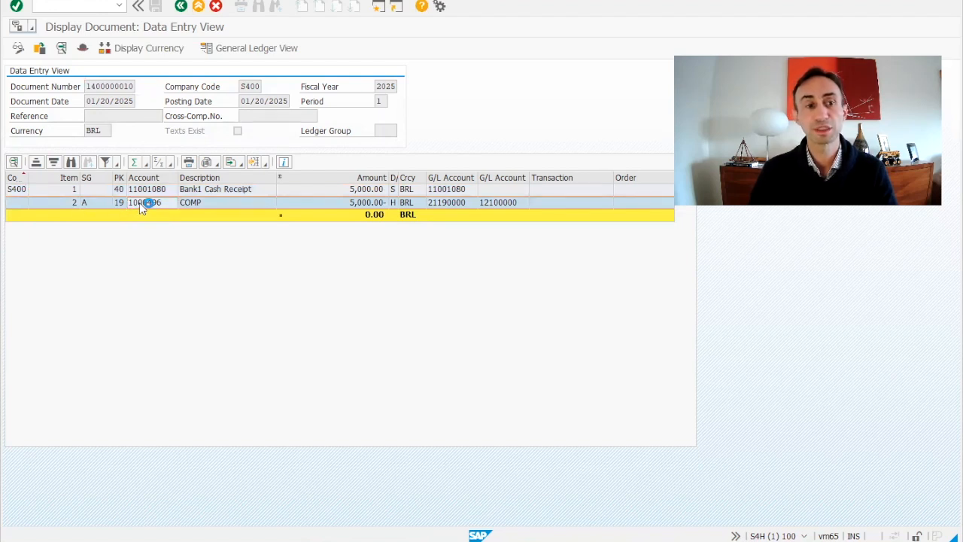
{"action": "double_click", "coordinate": [150, 201]}
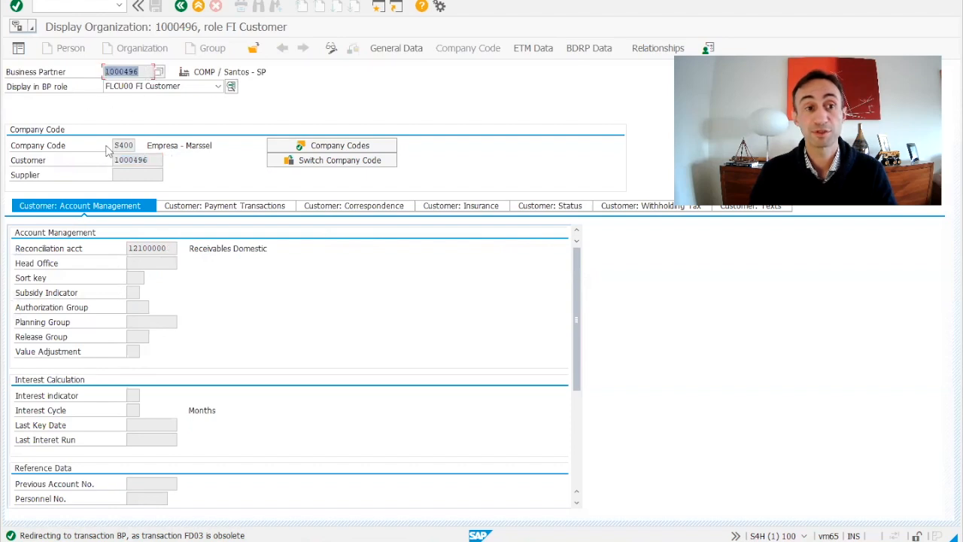
Step: Leave the partner record, mark line item G/L account 21190000 and switch to the special G/L configuration window
{"action": "left_click", "coordinate": [138, 159]}
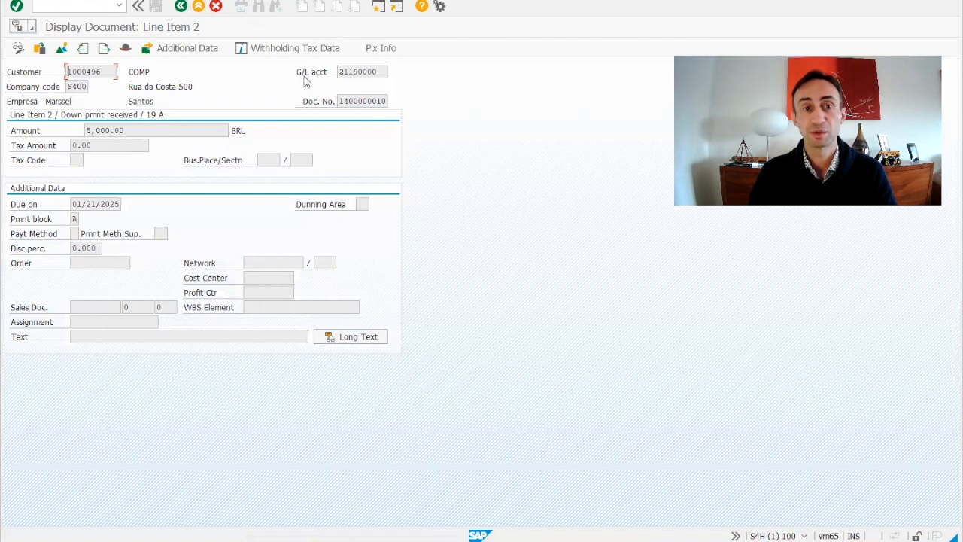
{"action": "left_click", "coordinate": [359, 72]}
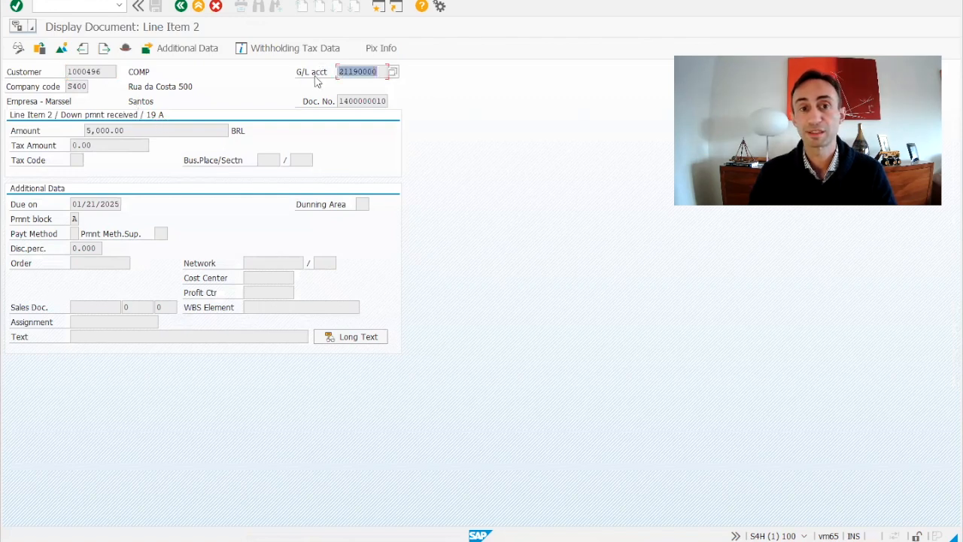
{"action": "mouse_move", "coordinate": [239, 124]}
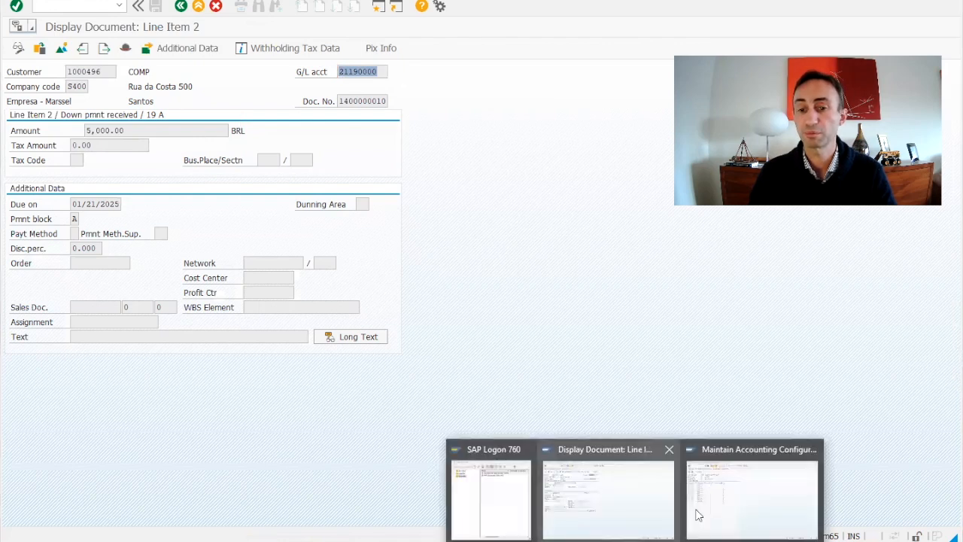
{"action": "left_click", "coordinate": [752, 489]}
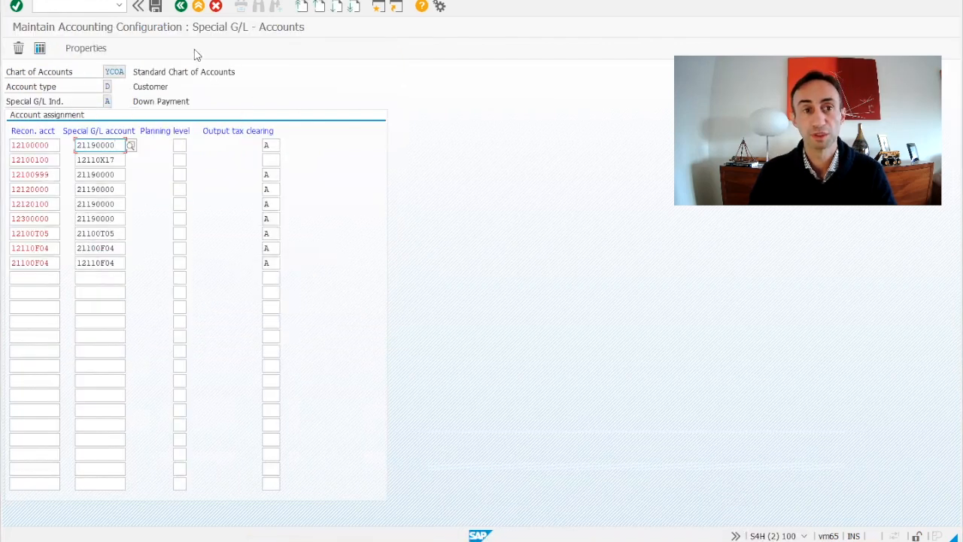
{"action": "left_click", "coordinate": [139, 6]}
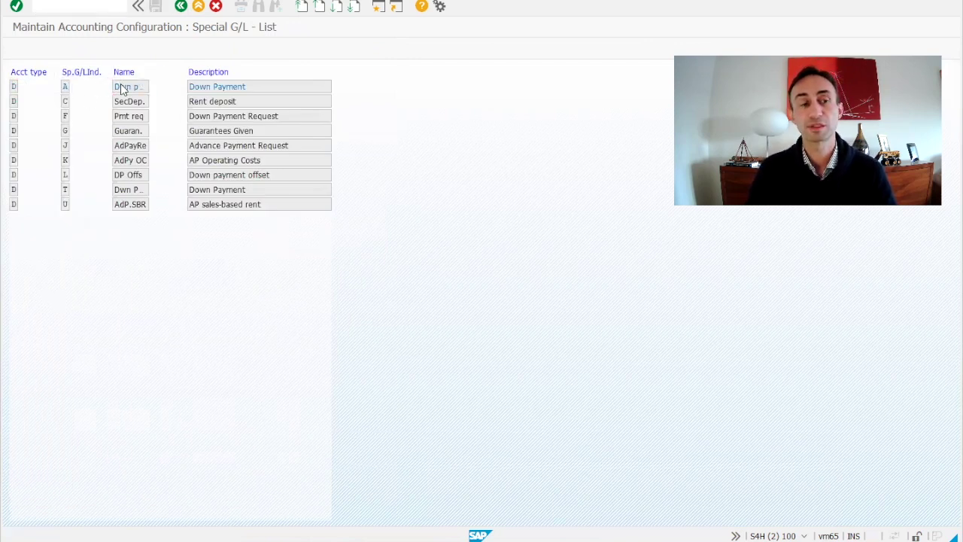
{"action": "double_click", "coordinate": [129, 85]}
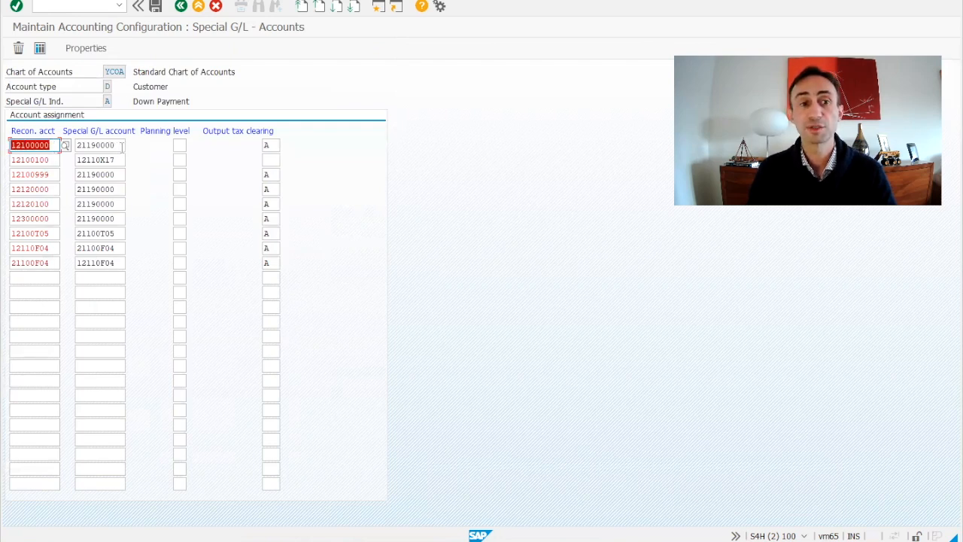
{"action": "left_click", "coordinate": [96, 145]}
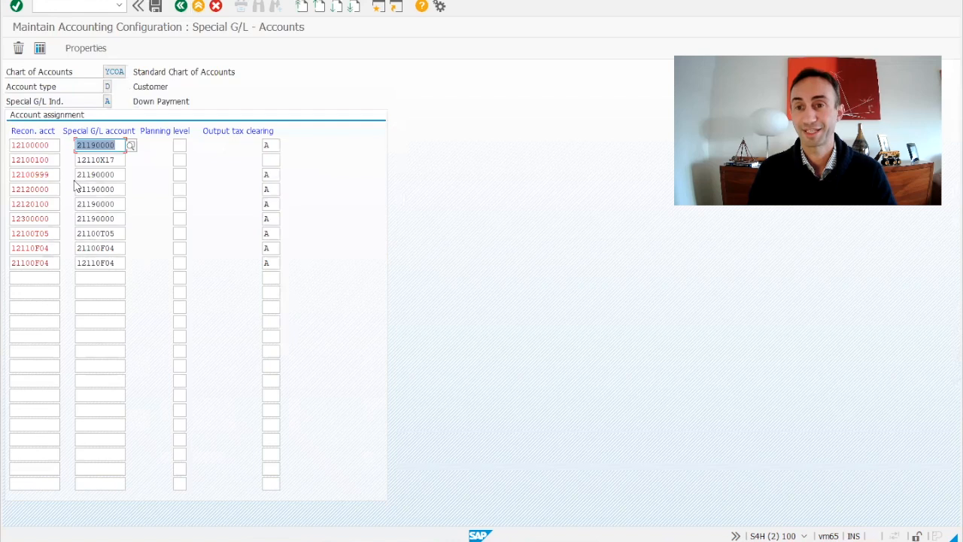